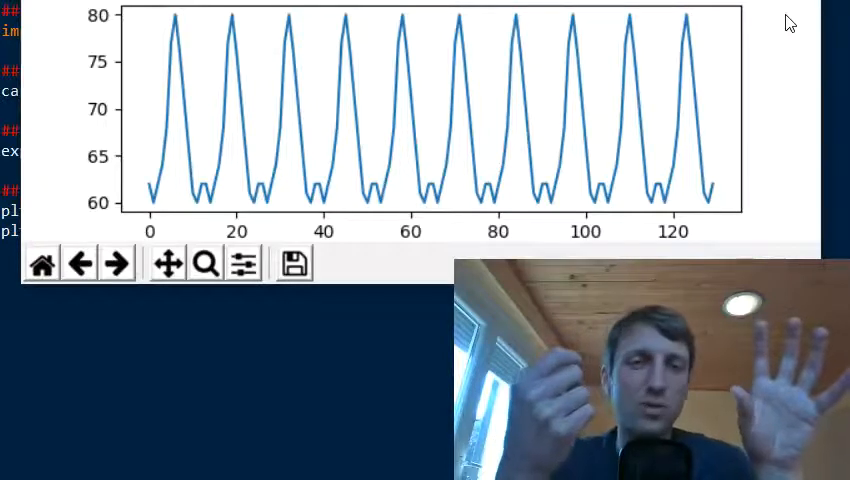
{"action": "mouse_move", "coordinate": [224, 188]}
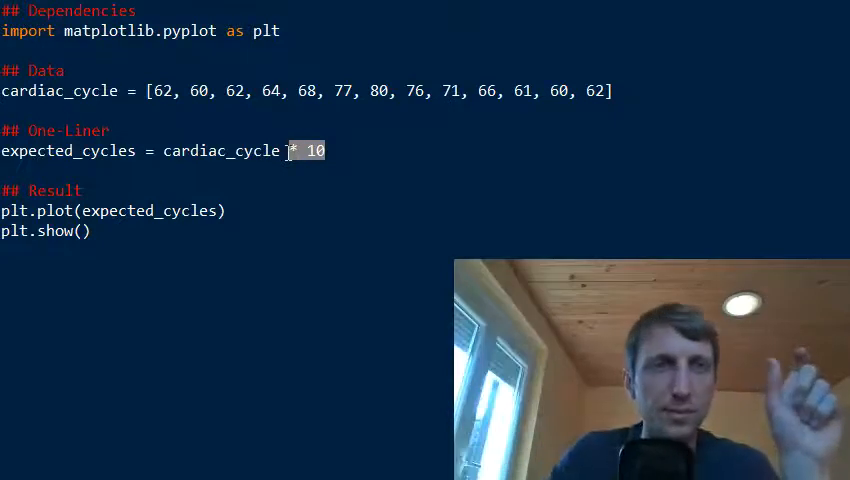
Step: Add an empty slice bracket pair after cardiac_cycle, before the * 10 repetition
{"action": "double_click", "coordinate": [220, 152]}
{"action": "type", "text": "["}
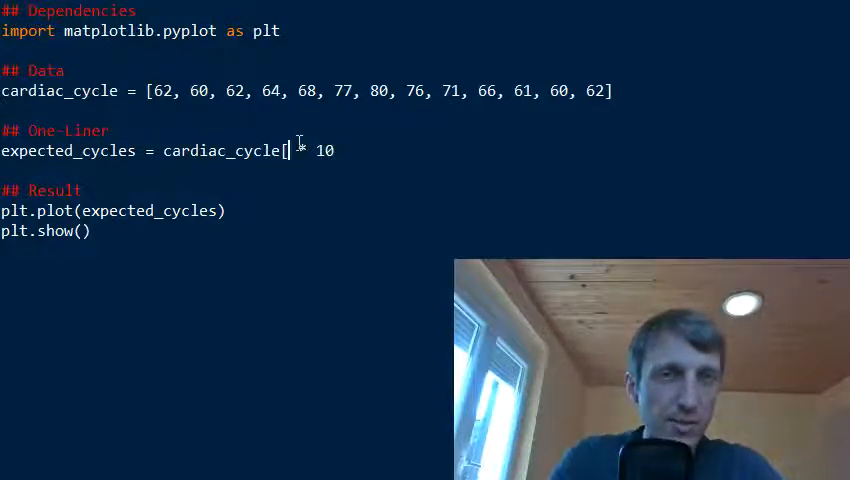
{"action": "type", "text": "1:-2"}
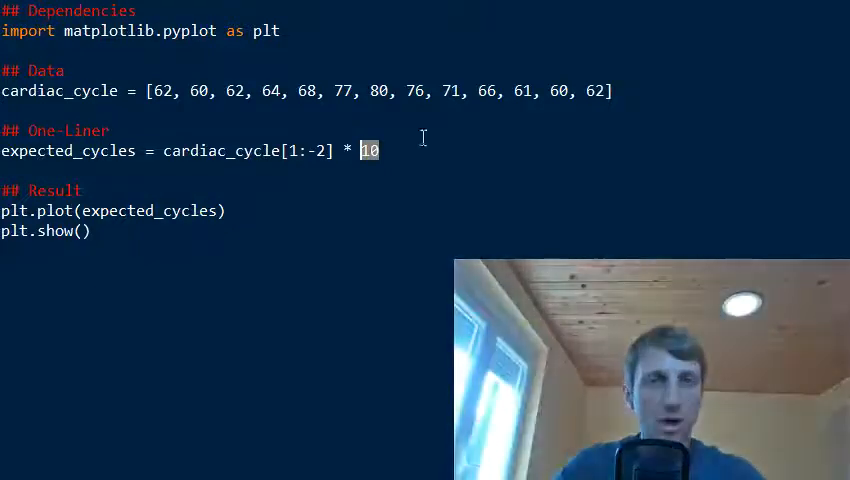
{"action": "mouse_move", "coordinate": [544, 246]}
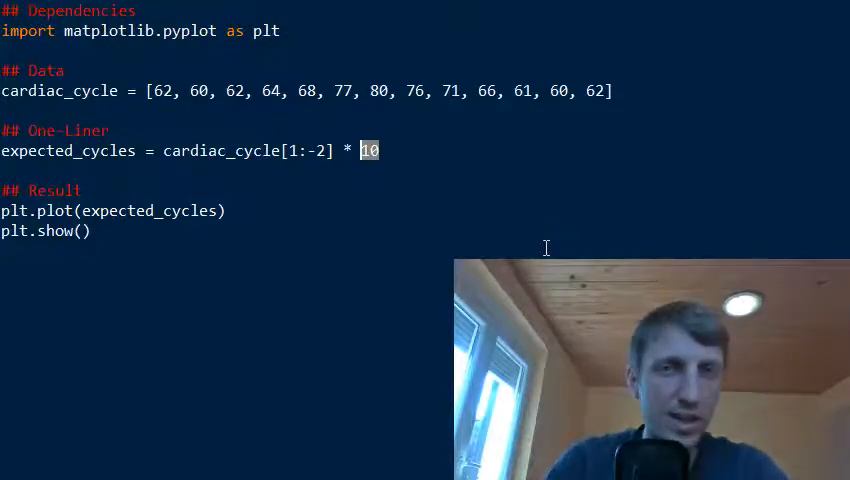